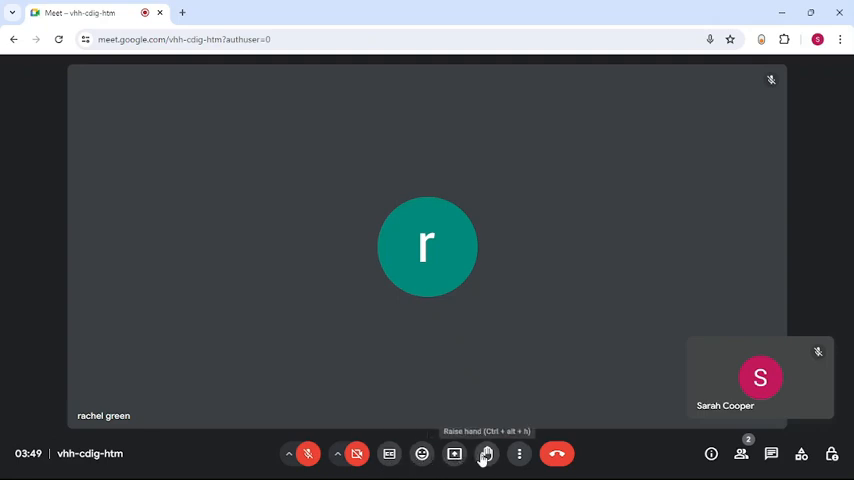
mouse_move(519, 453)
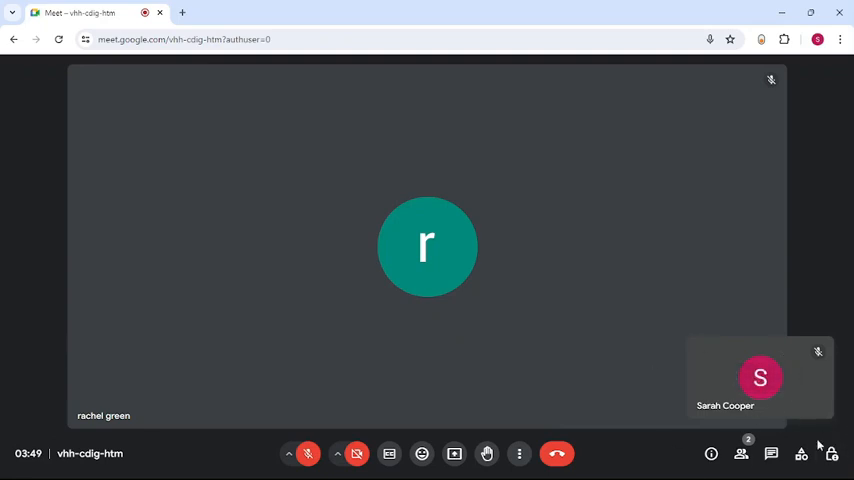
mouse_move(771, 453)
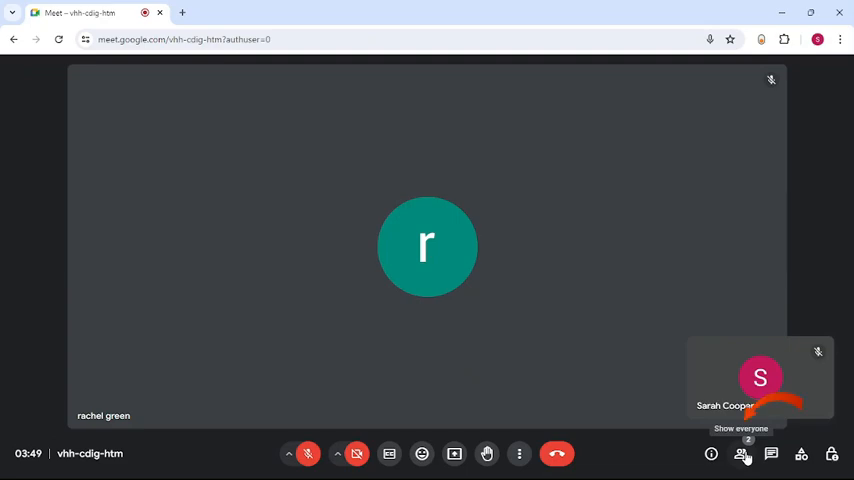
Show the participant list and open rachel green's more-actions menu
click(741, 453)
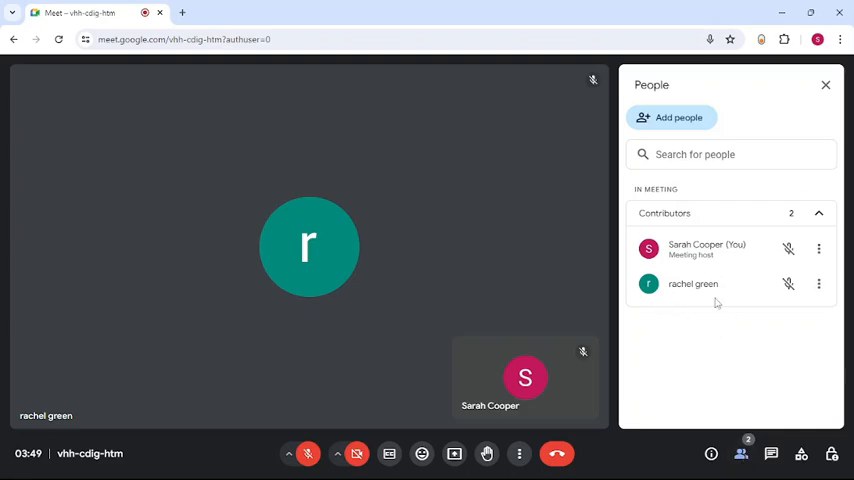
mouse_move(819, 284)
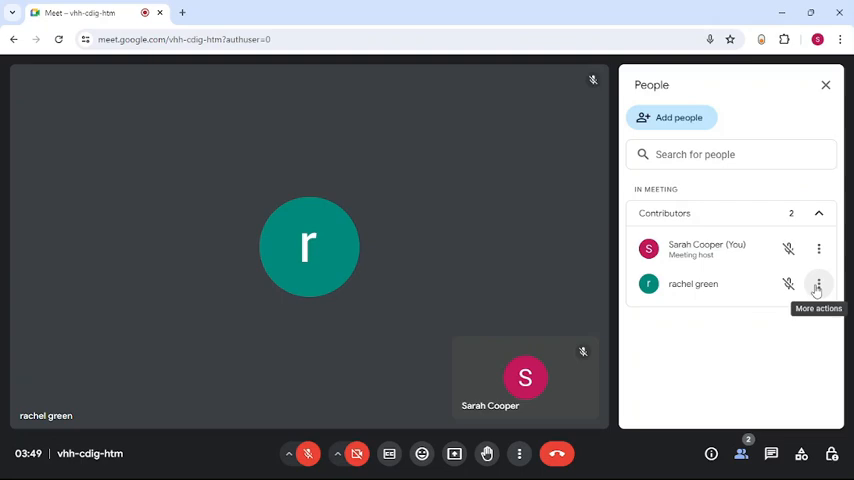
click(818, 283)
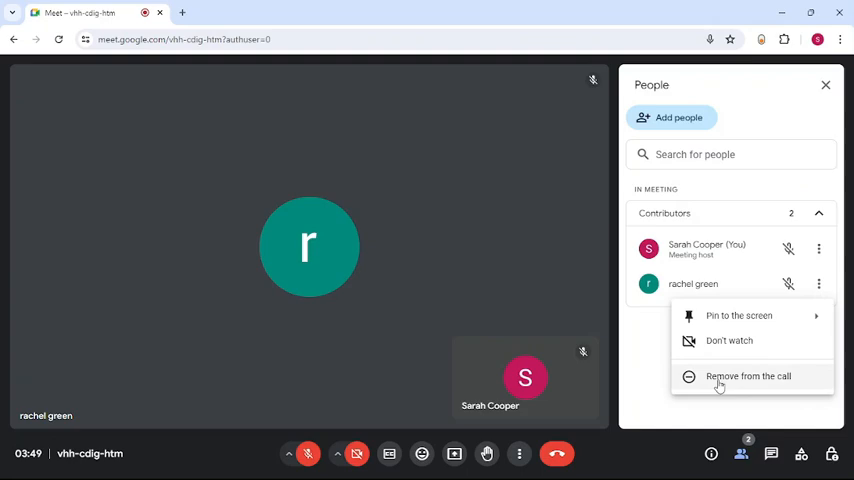
Start removing rachel green from the call and tick 'Block from this call'
click(748, 376)
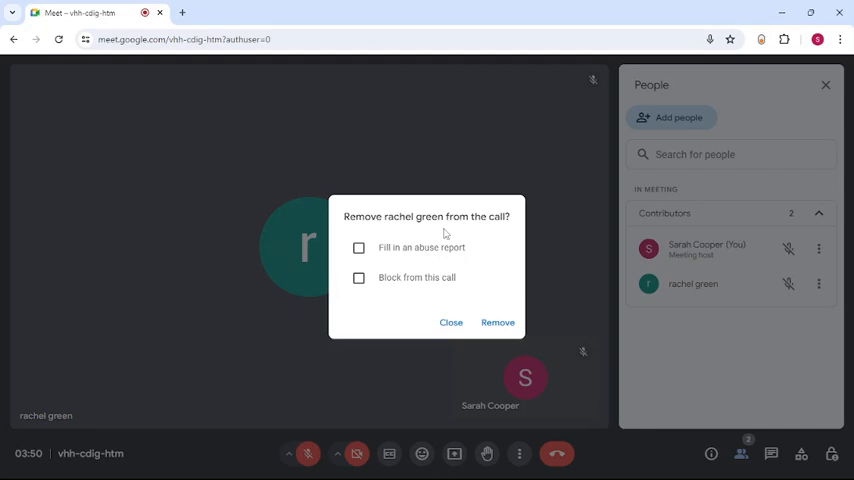
mouse_move(405, 281)
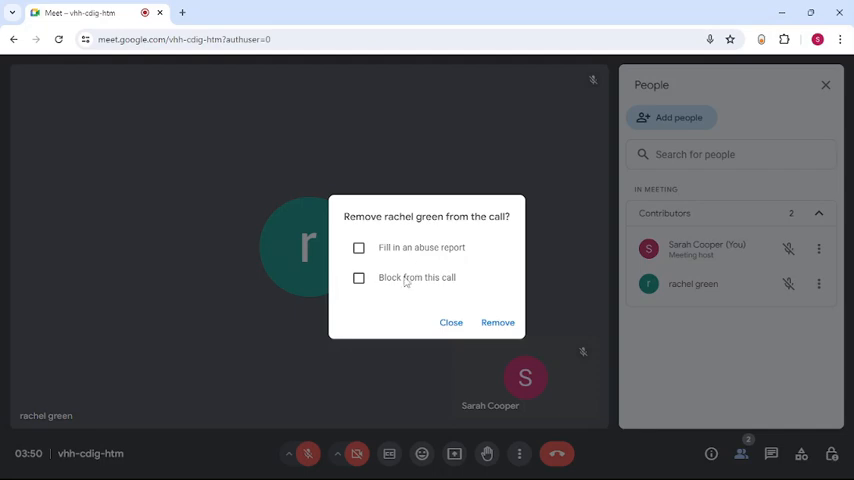
click(497, 322)
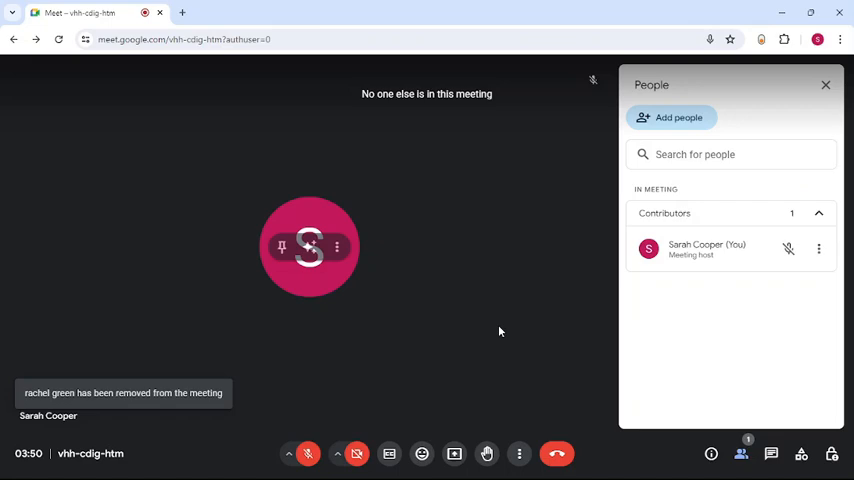
mouse_move(500, 331)
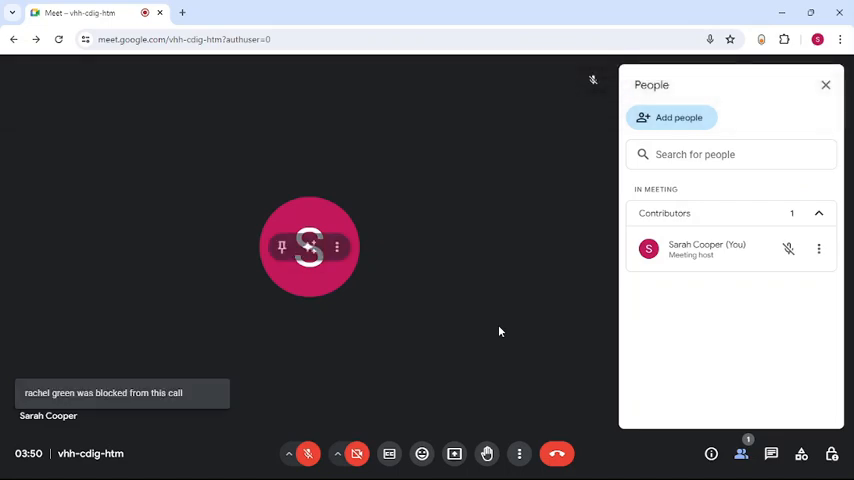
Close the People panel, leaving the host alone in the call
click(826, 84)
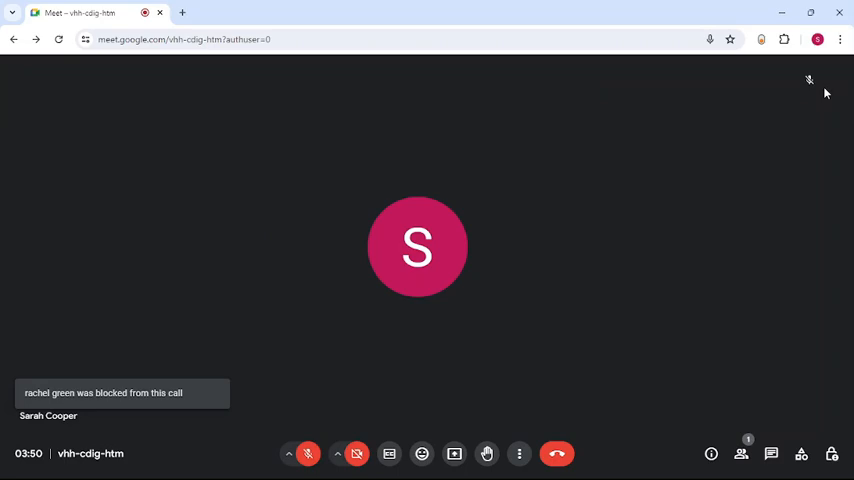